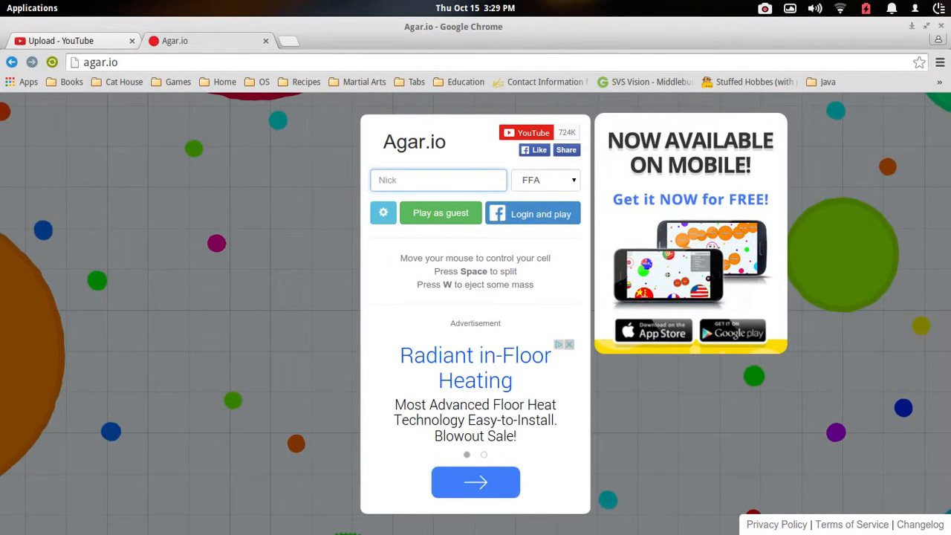
# - Enter the nickname 'Master 5887', fixing a typo, and start a guest round
pyautogui.click(438, 180)
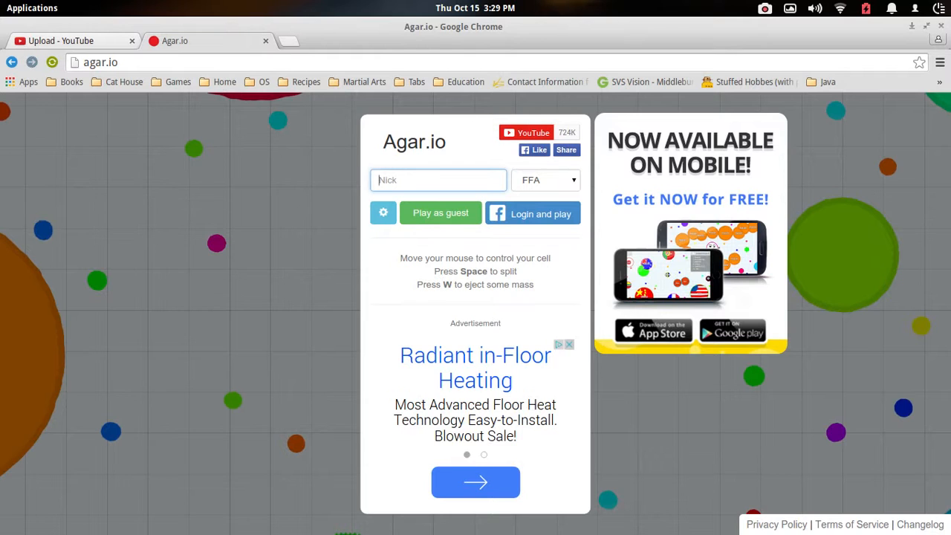
pyautogui.click(67, 41)
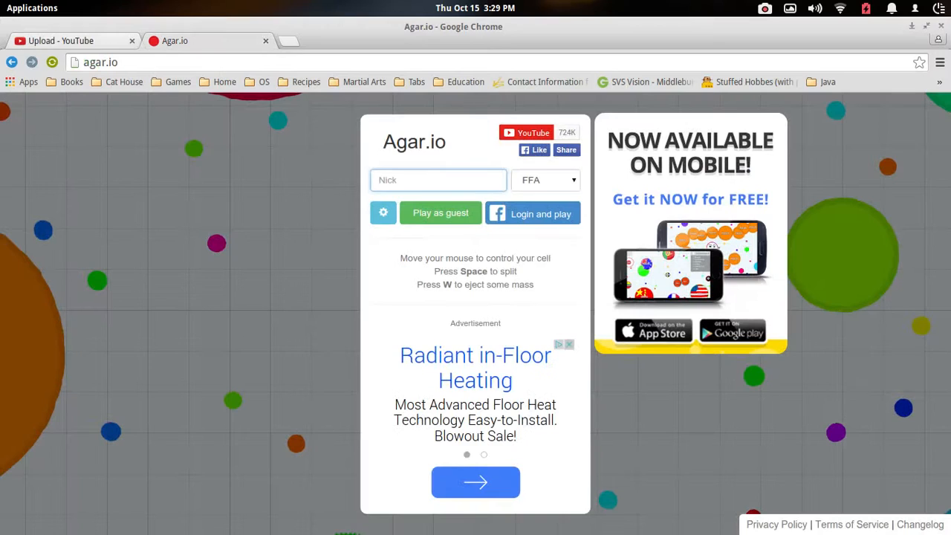
pyautogui.click(438, 179)
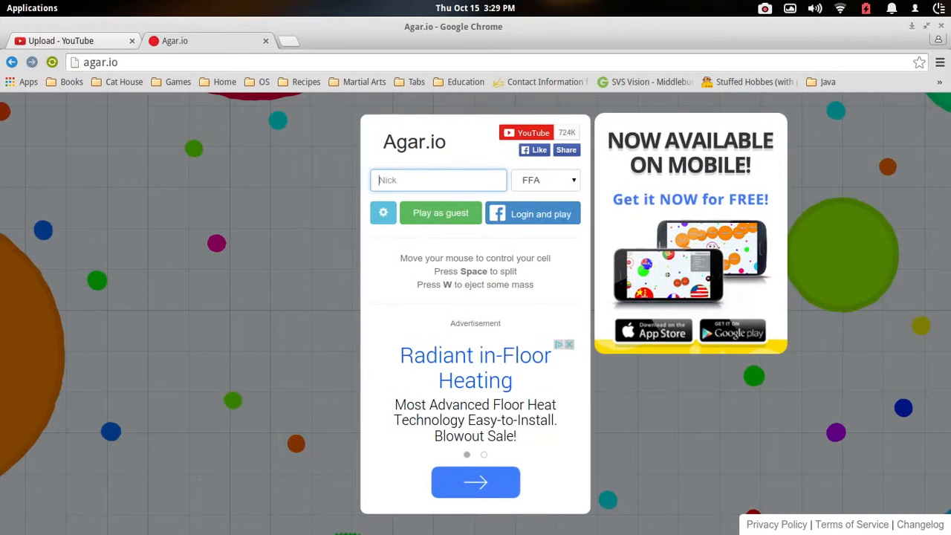
pyautogui.write('M')
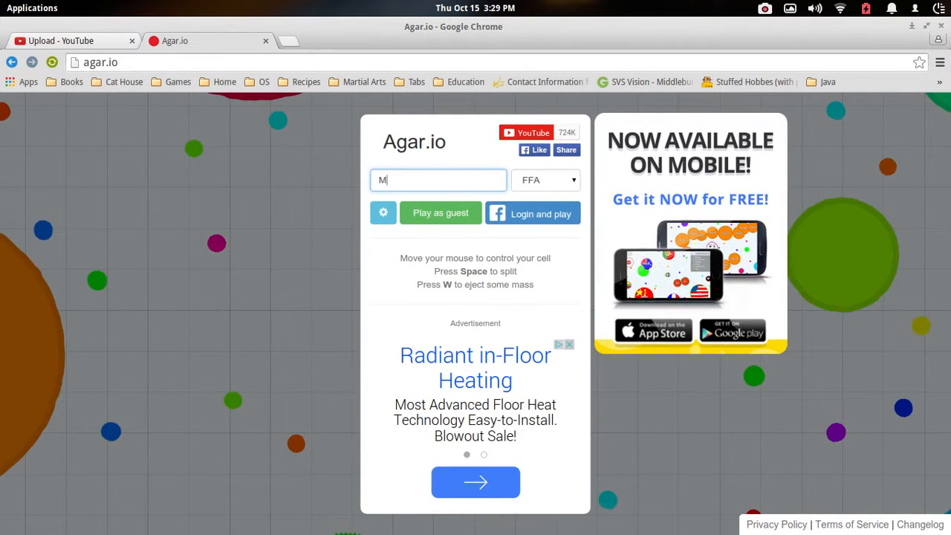
pyautogui.write('astet')
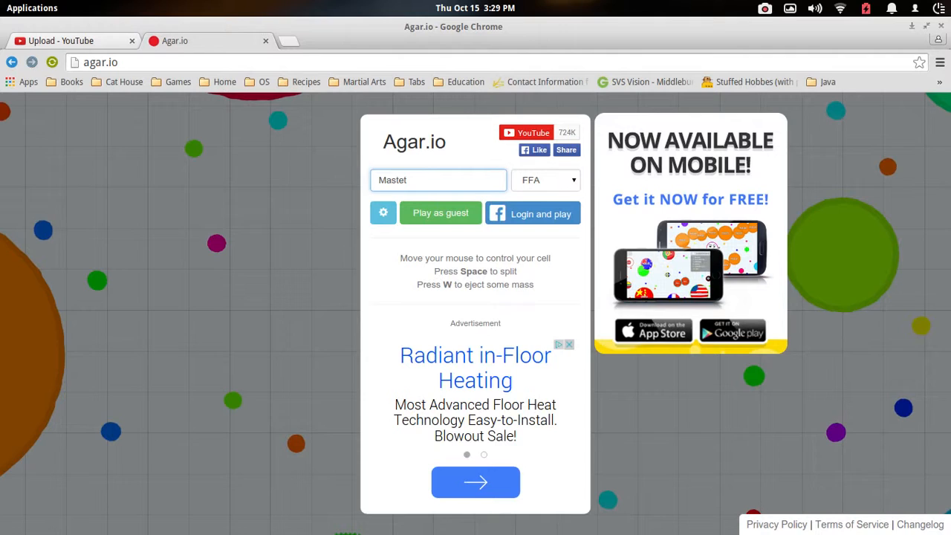
pyautogui.press('BackSpace')
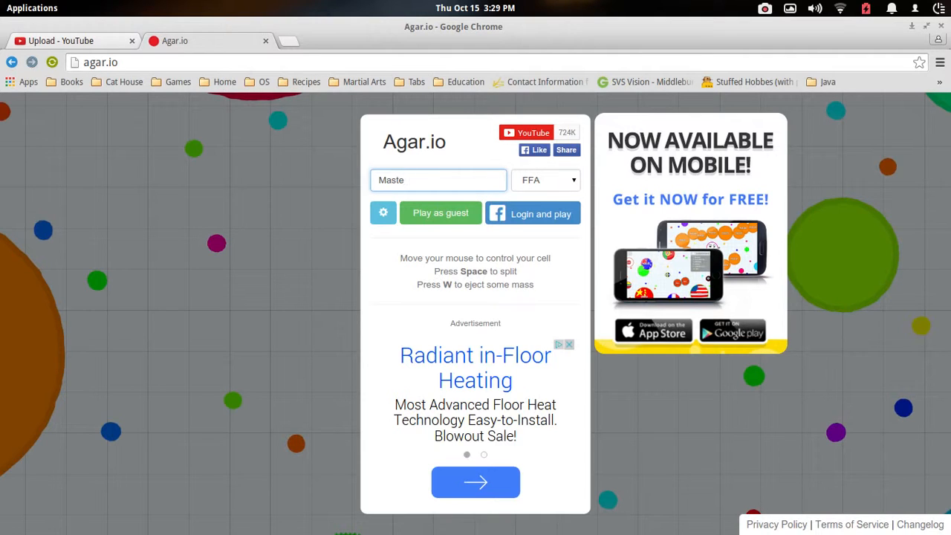
pyautogui.write('r')
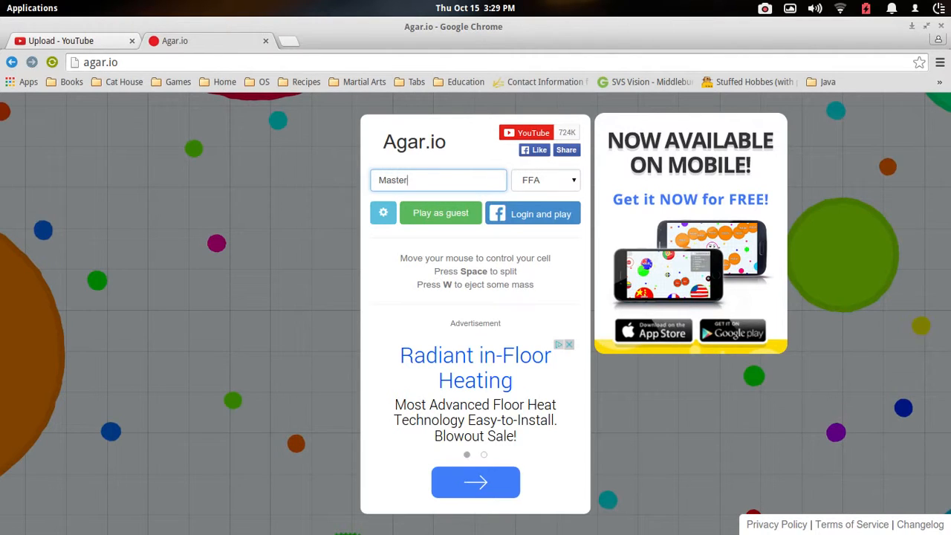
pyautogui.write('5')
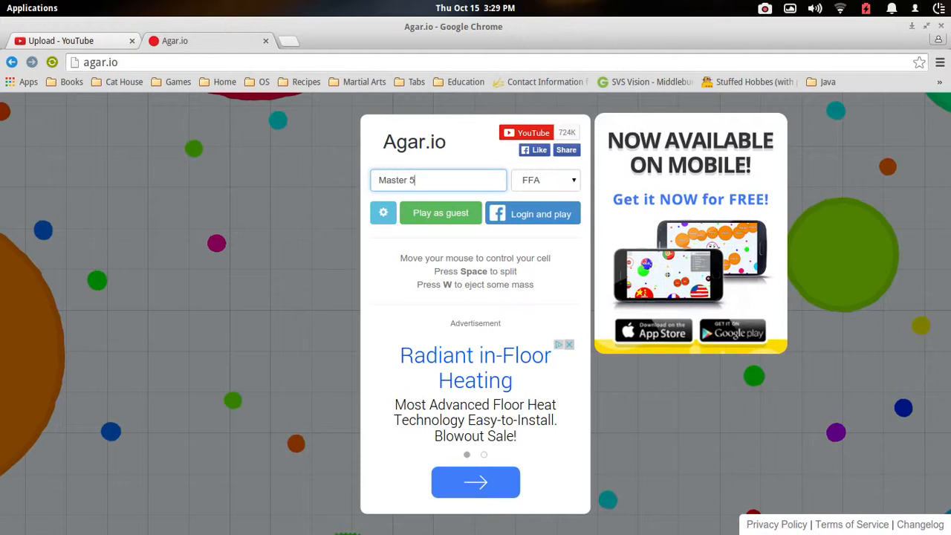
pyautogui.write('887')
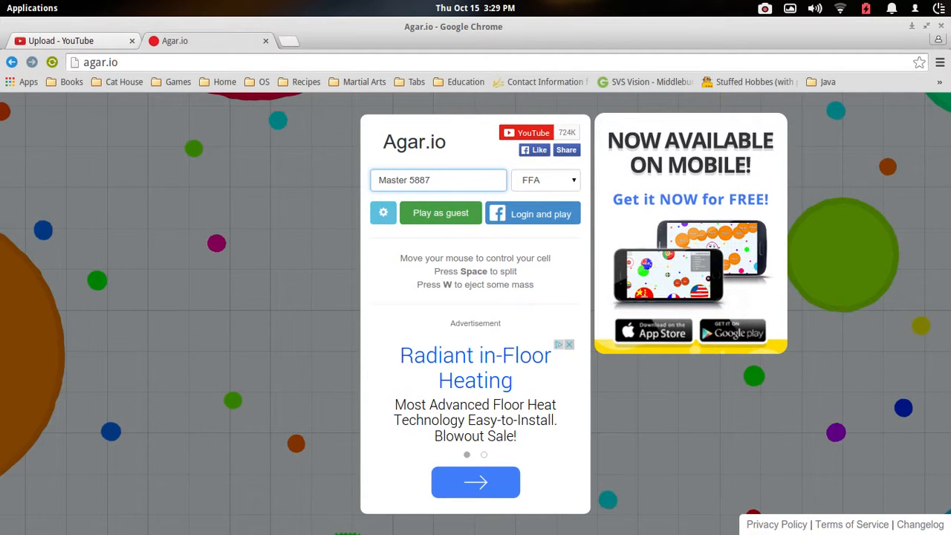
pyautogui.click(441, 213)
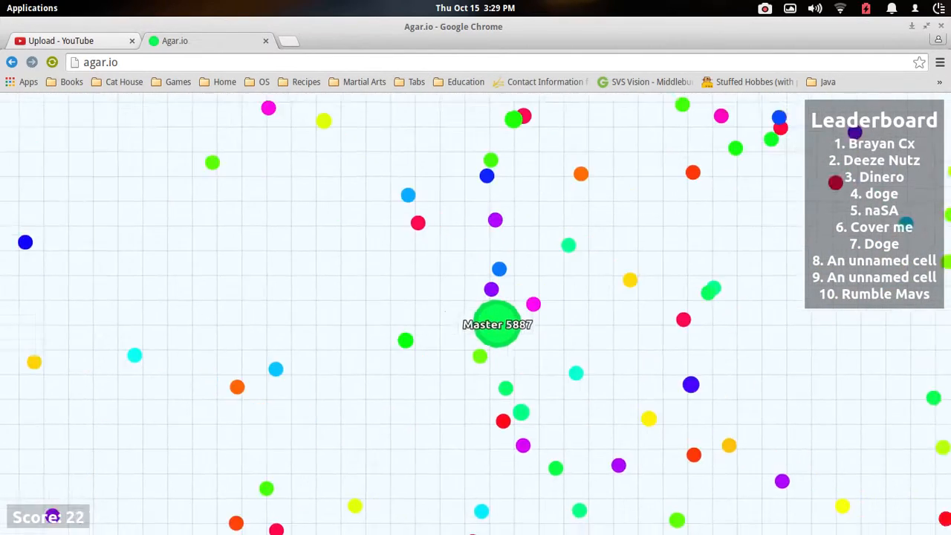
pyautogui.moveTo(495, 307)
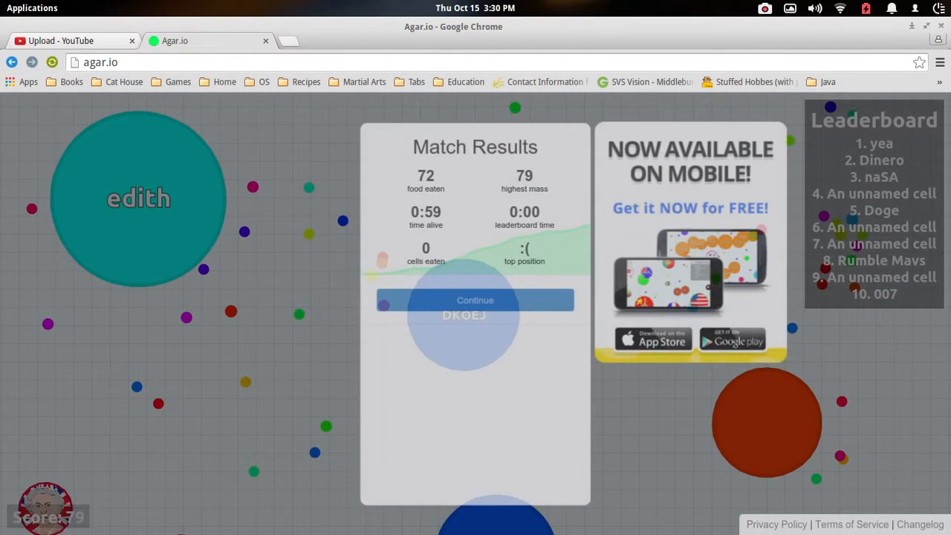
# - Dismiss the results, set the nickname to '??????????' and start a new round
pyautogui.click(475, 300)
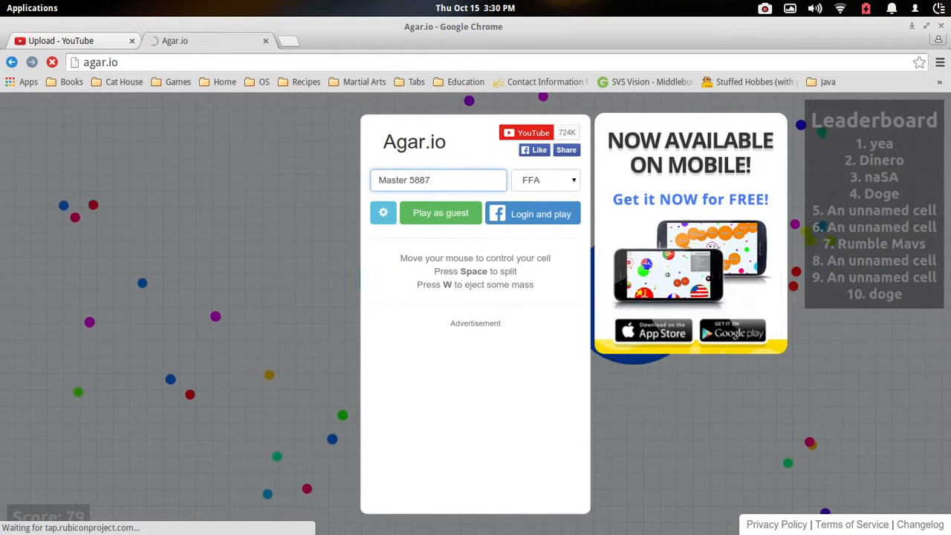
pyautogui.click(438, 180)
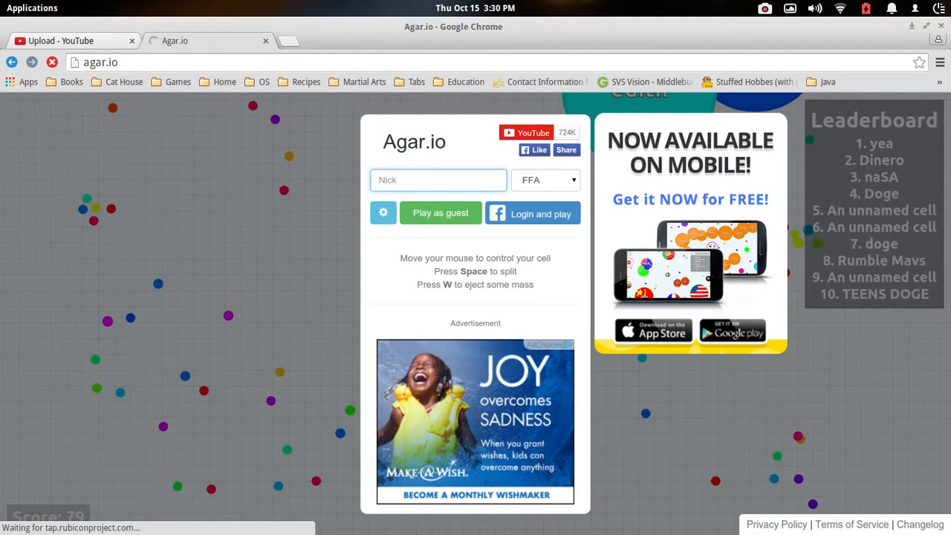
pyautogui.write('???????????????')
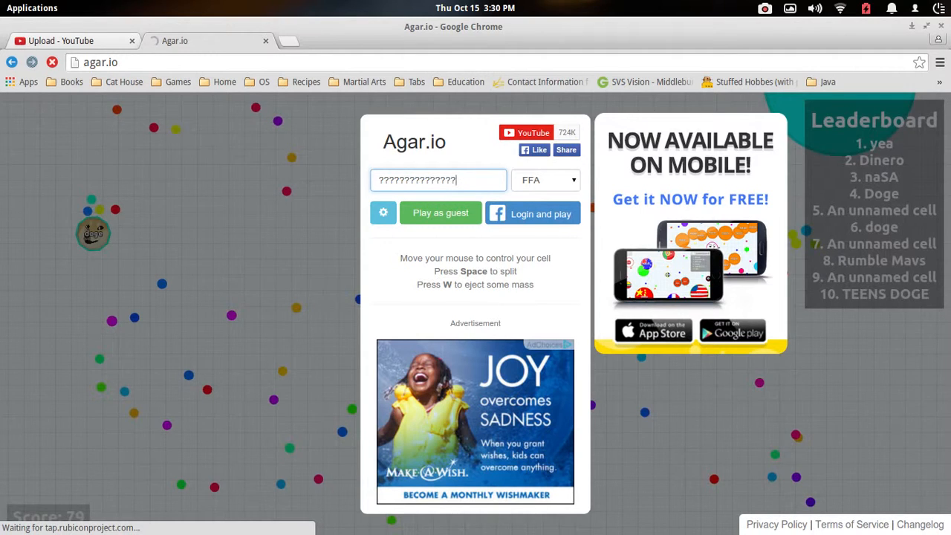
pyautogui.click(440, 214)
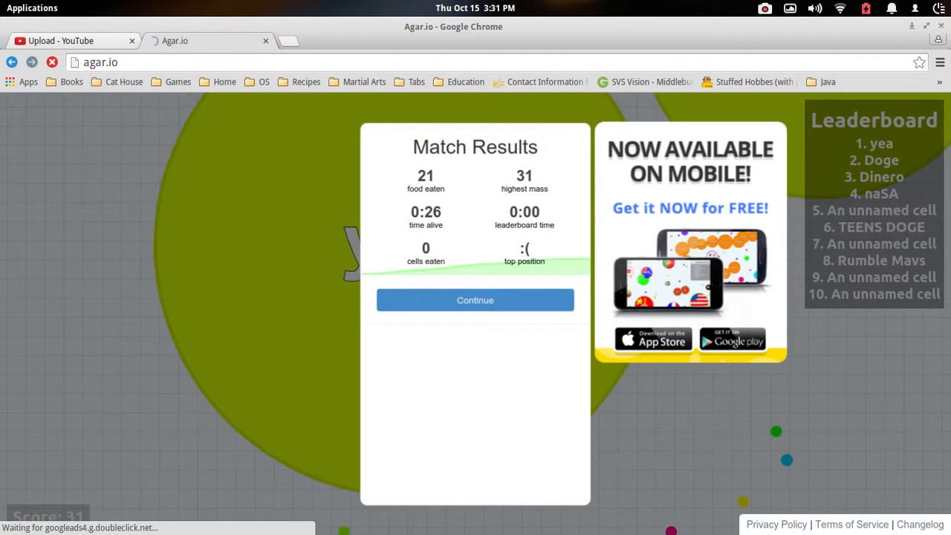
# - Dismiss the results, enter the nickname 'Dan TDM' and start a new round
pyautogui.click(475, 300)
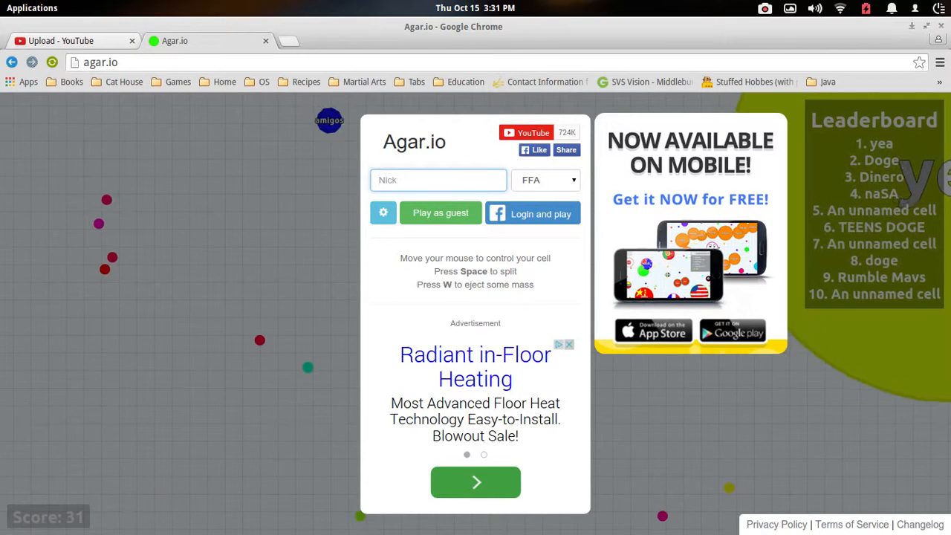
pyautogui.write('he')
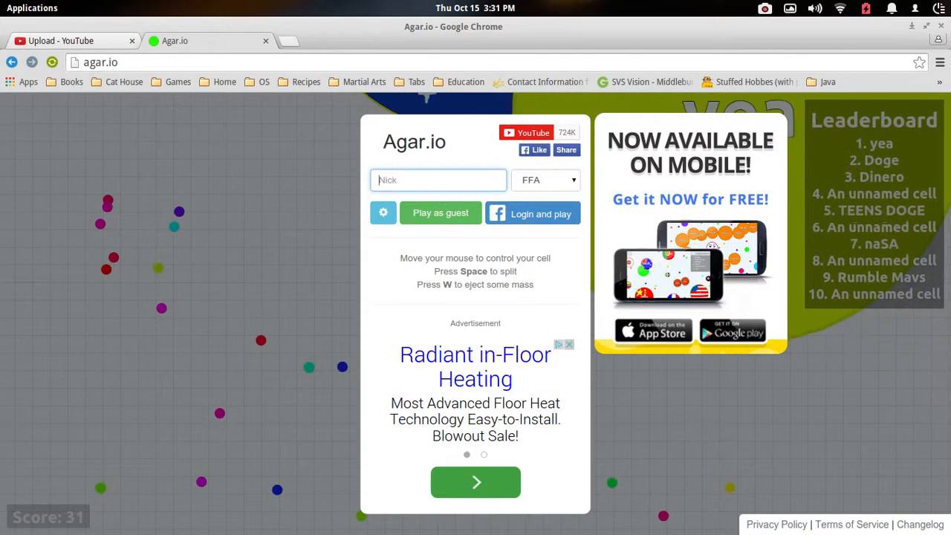
pyautogui.write('Dan TDM')
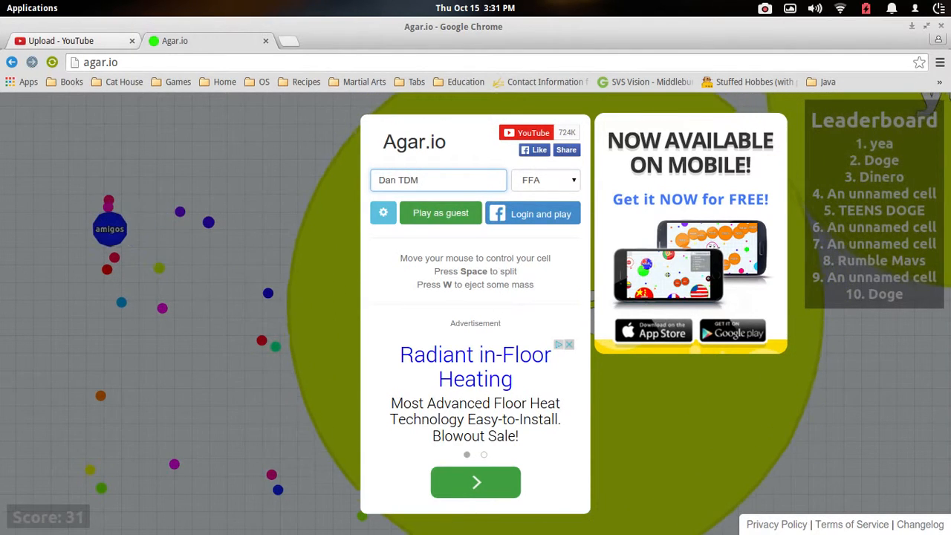
pyautogui.click(440, 214)
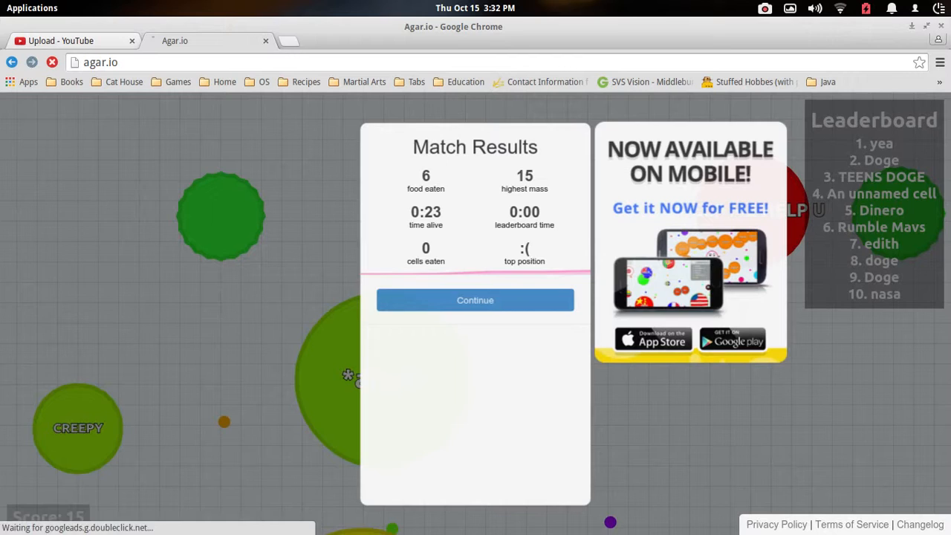
# - Dismiss the results, replace the nickname with 'I am recording' and start a round
pyautogui.click(475, 300)
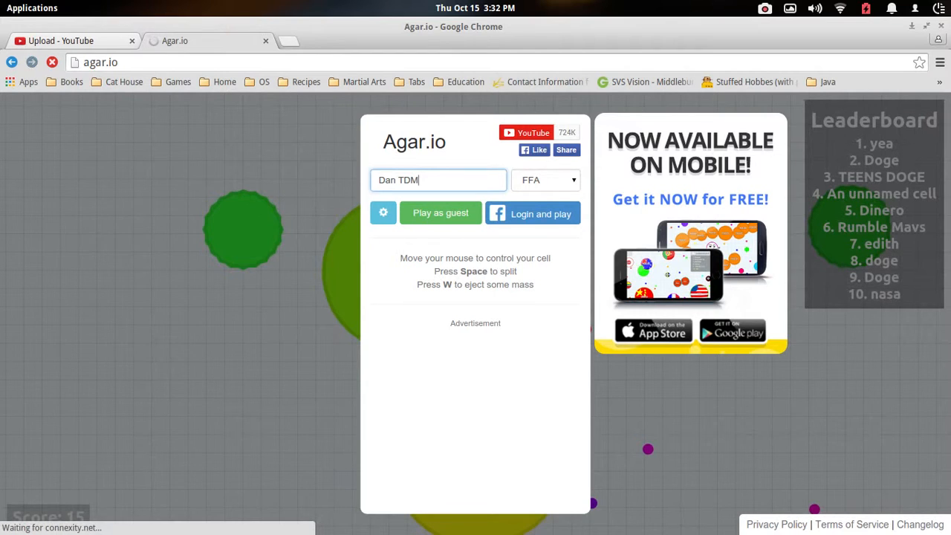
pyautogui.press('Backspace')
pyautogui.write('I am')
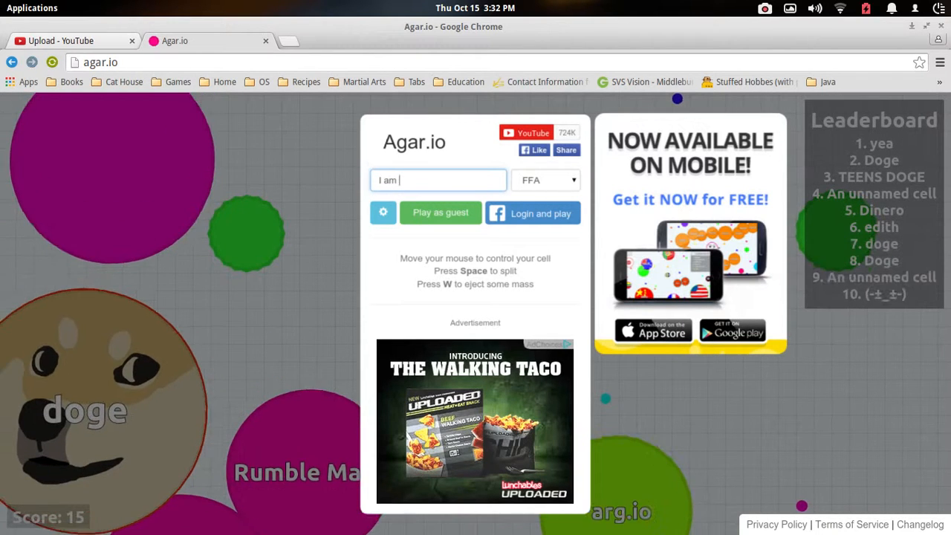
pyautogui.write('recor')
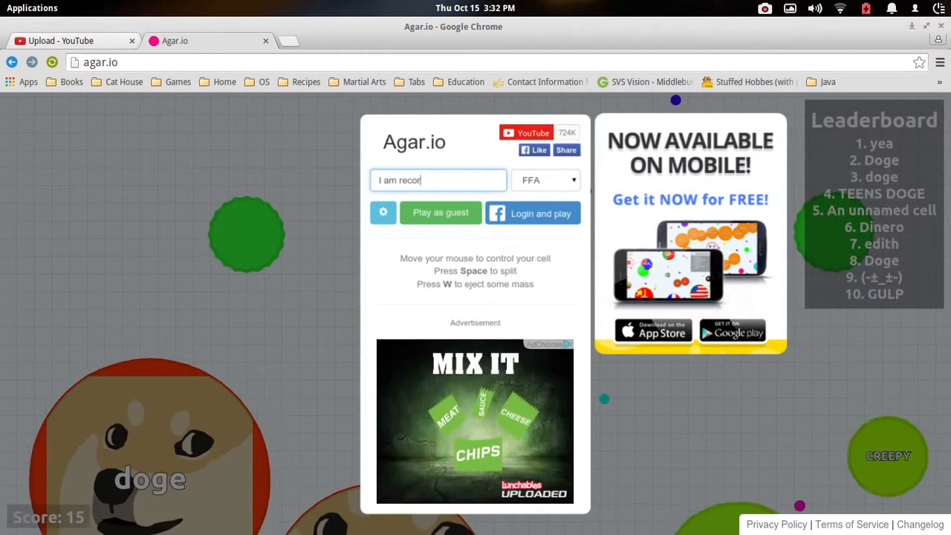
pyautogui.write('ding')
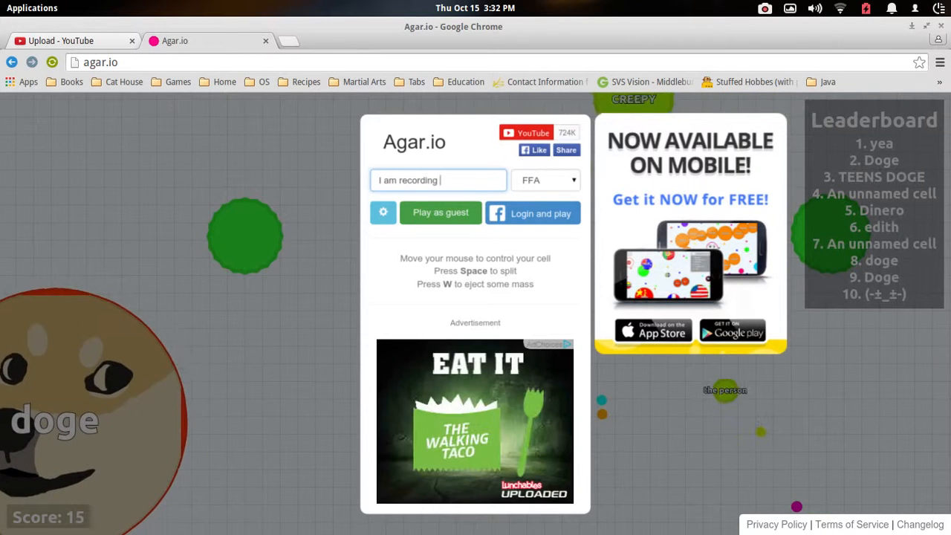
pyautogui.click(440, 212)
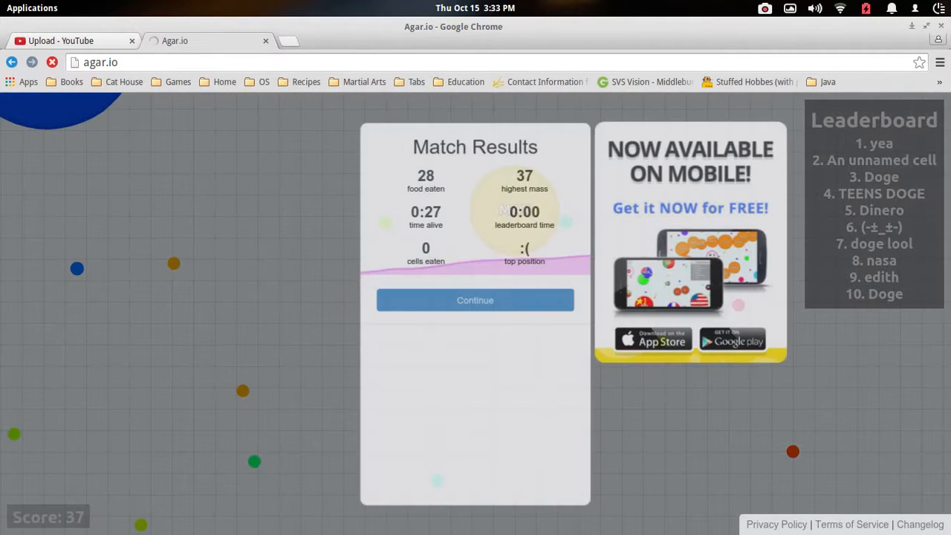
# - Dismiss the match results and type the new nickname 'Please don't'
pyautogui.click(475, 300)
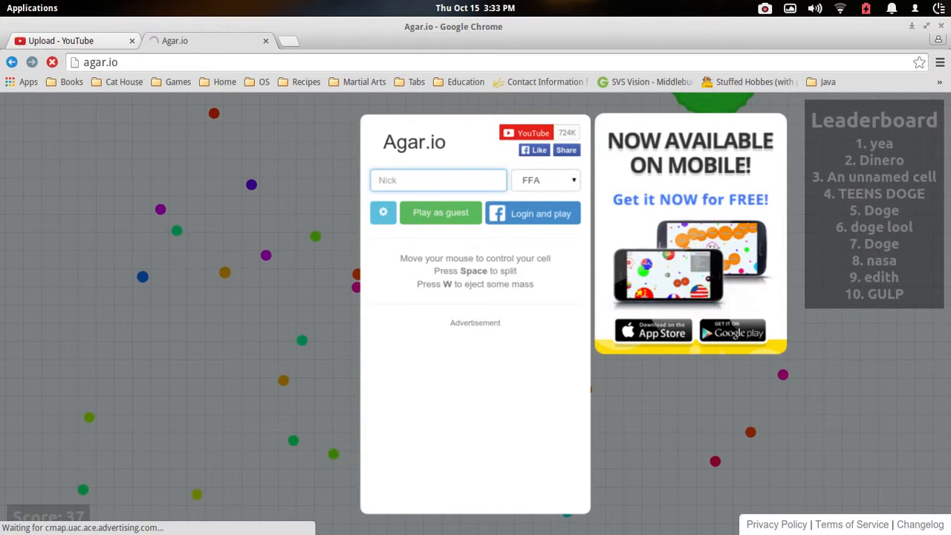
pyautogui.write('Please')
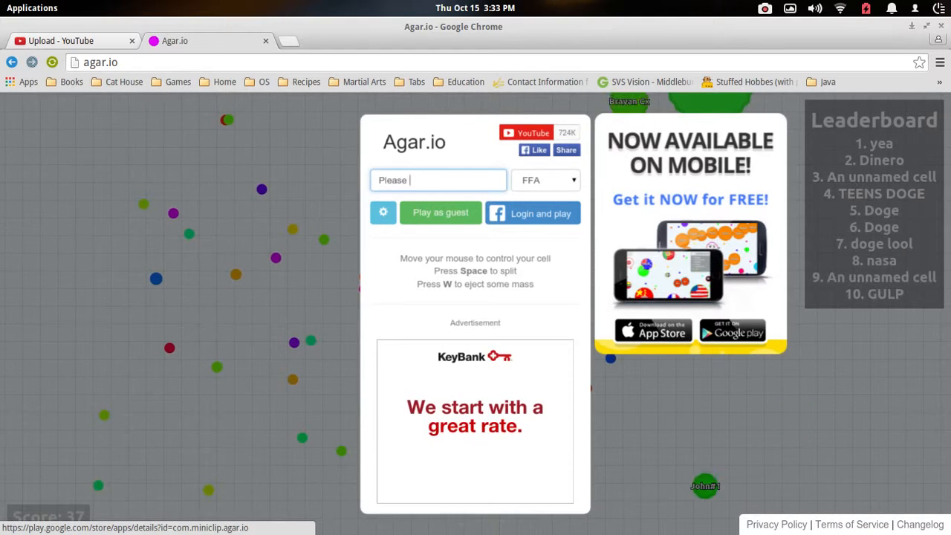
pyautogui.write("don't")
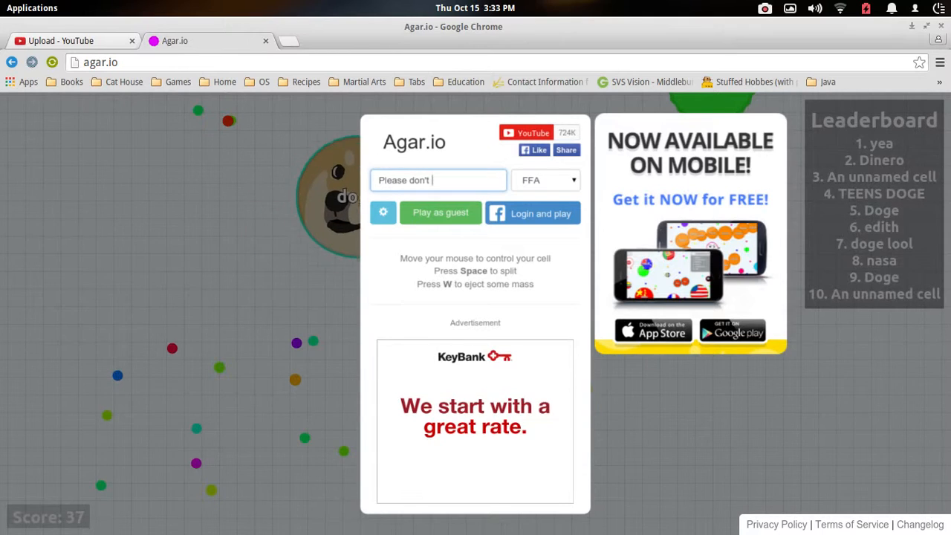
# - Play two rounds as 'Please don't', dismissing the match results after each
pyautogui.click(439, 213)
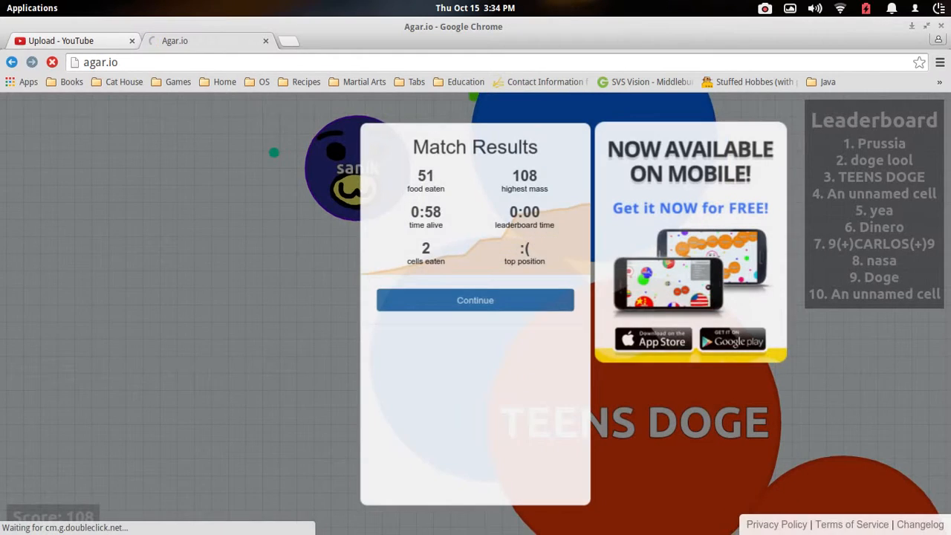
pyautogui.click(475, 300)
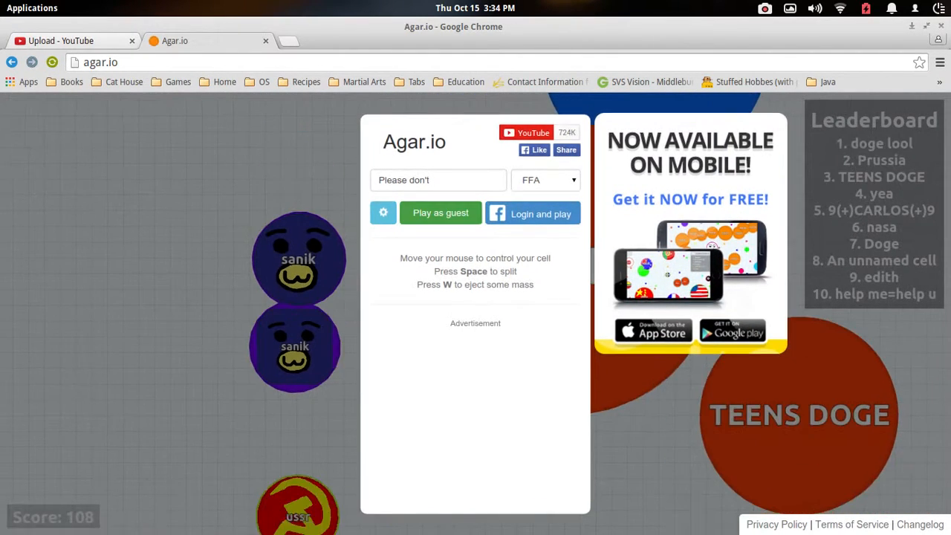
pyautogui.click(440, 212)
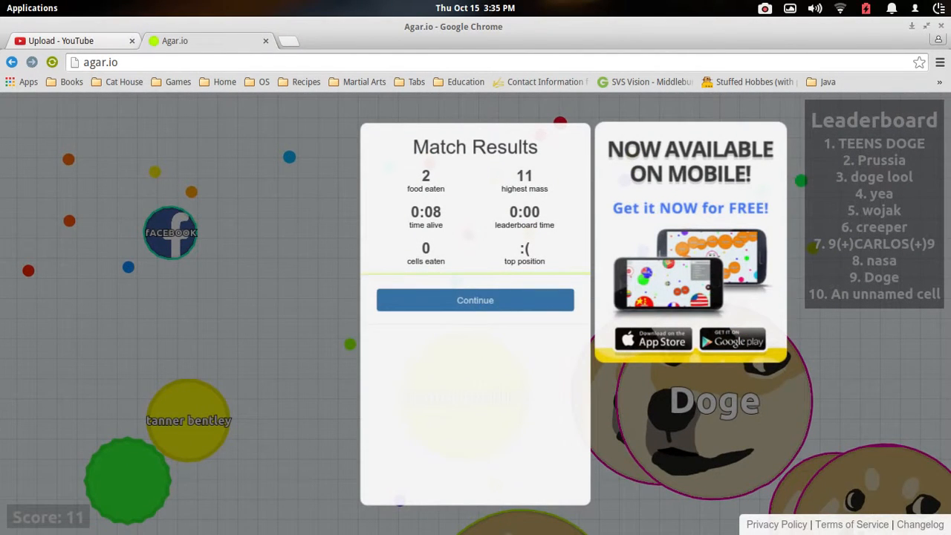
pyautogui.click(475, 299)
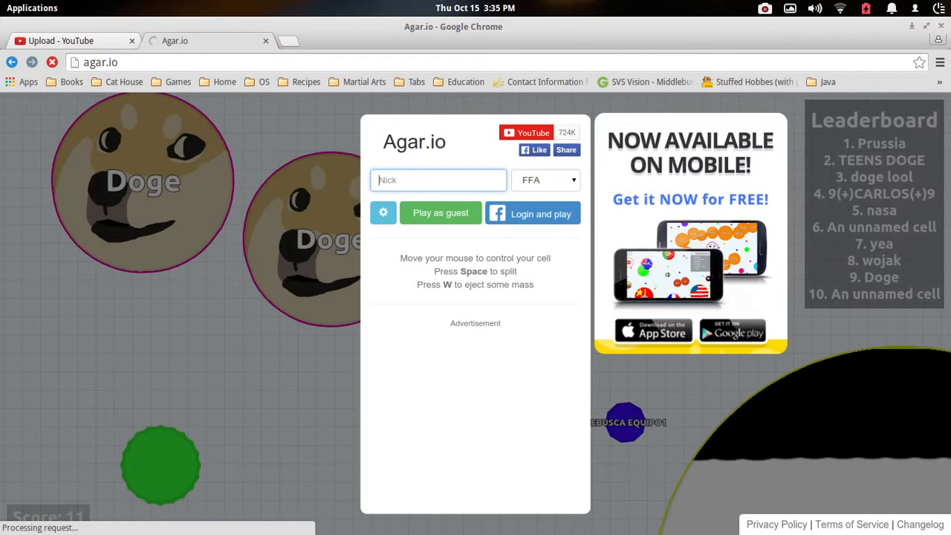
# - Play a round as 'YouTube' and dismiss its results (0:16, mass 16)
pyautogui.write('YouTube')
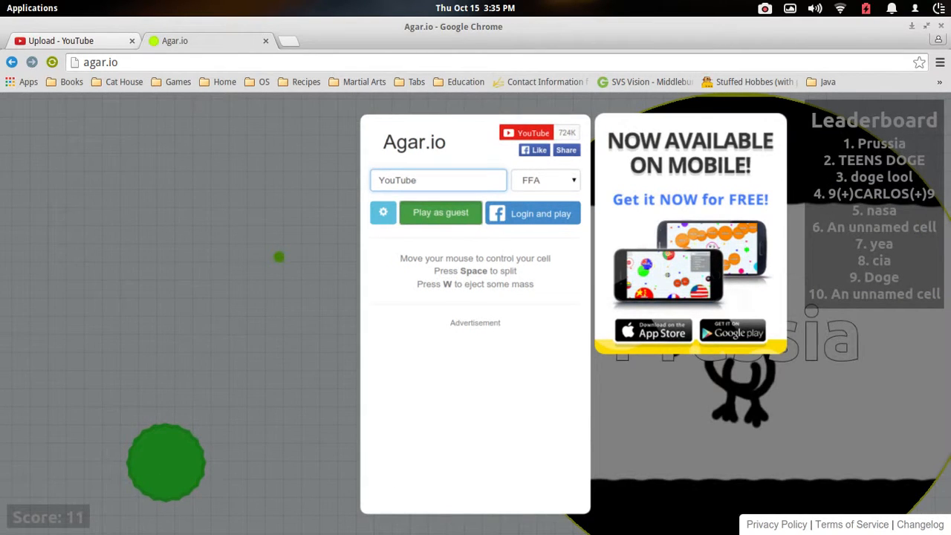
pyautogui.click(440, 213)
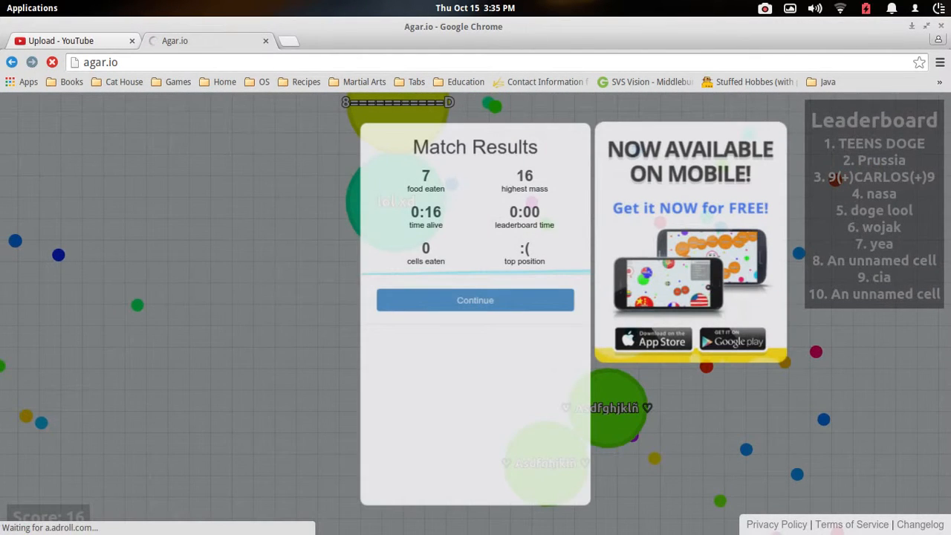
pyautogui.click(474, 301)
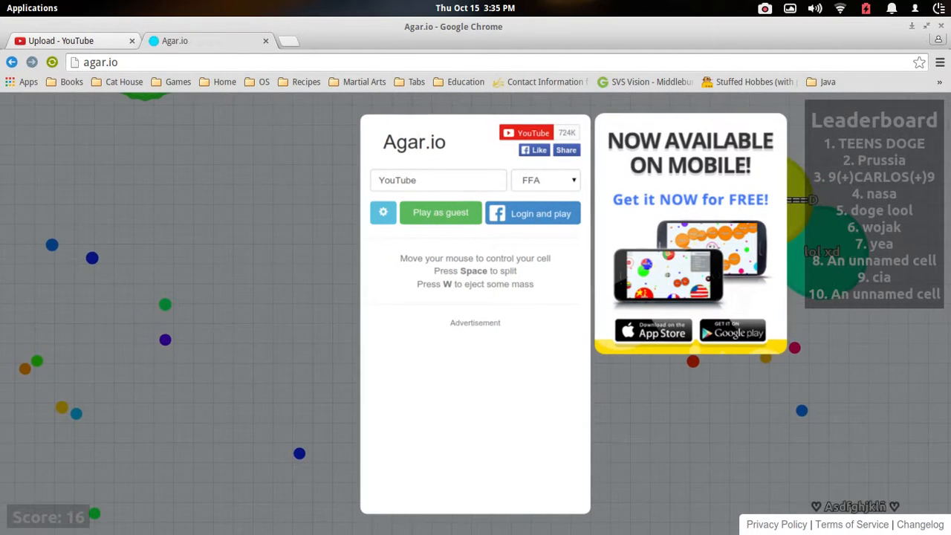
# - Rename to 'google', play a round, and dismiss its results (0:12, mass 16)
pyautogui.click(438, 180)
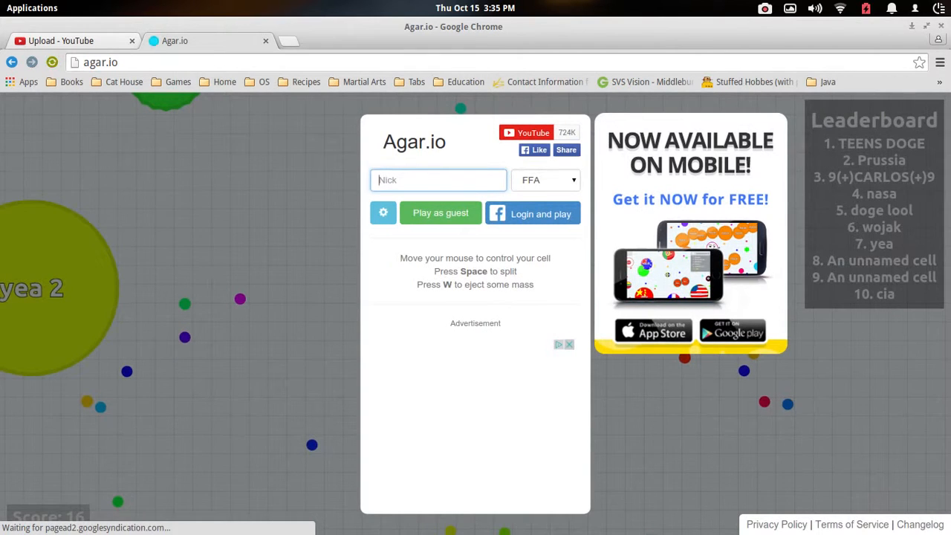
pyautogui.write('google')
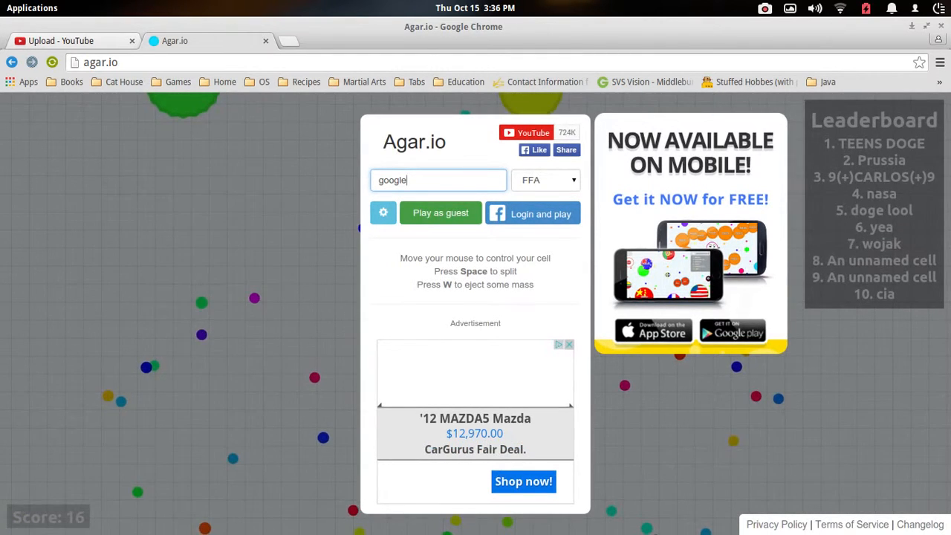
pyautogui.click(440, 213)
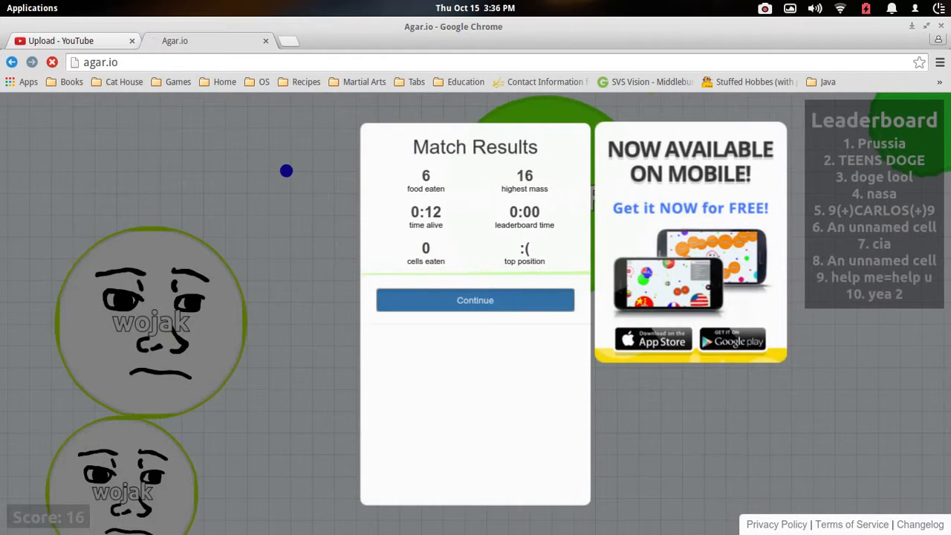
pyautogui.click(475, 299)
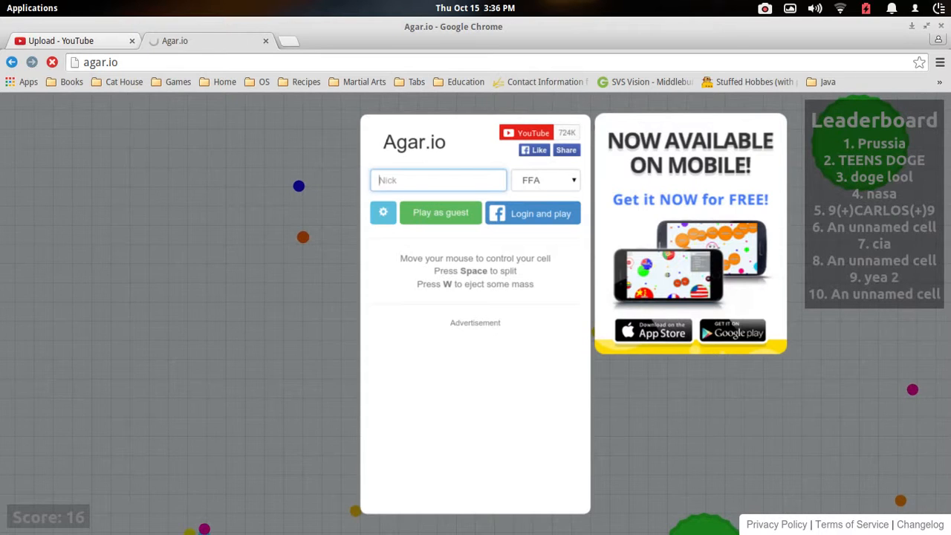
# - Play a round as 'an unnamed cell' and dismiss its match results
pyautogui.write('an unnamed ce')
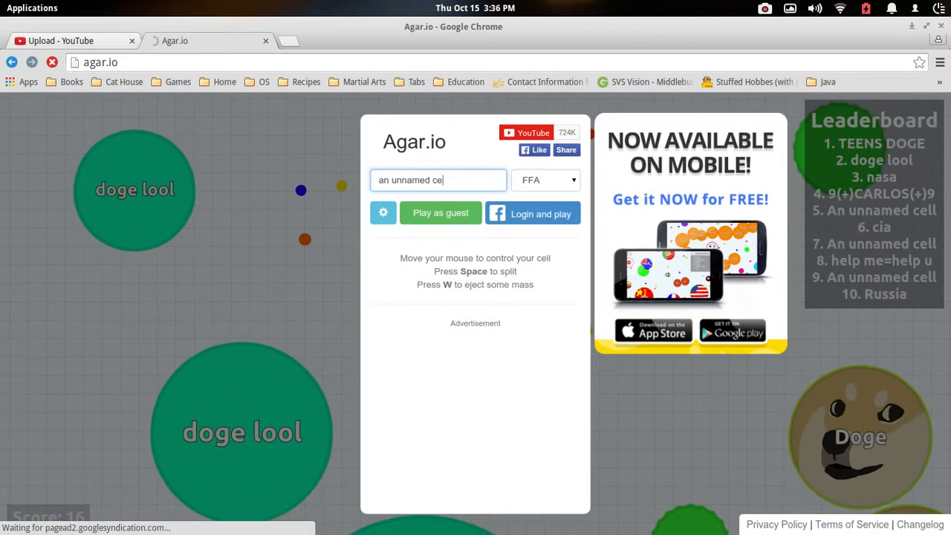
pyautogui.write('ll')
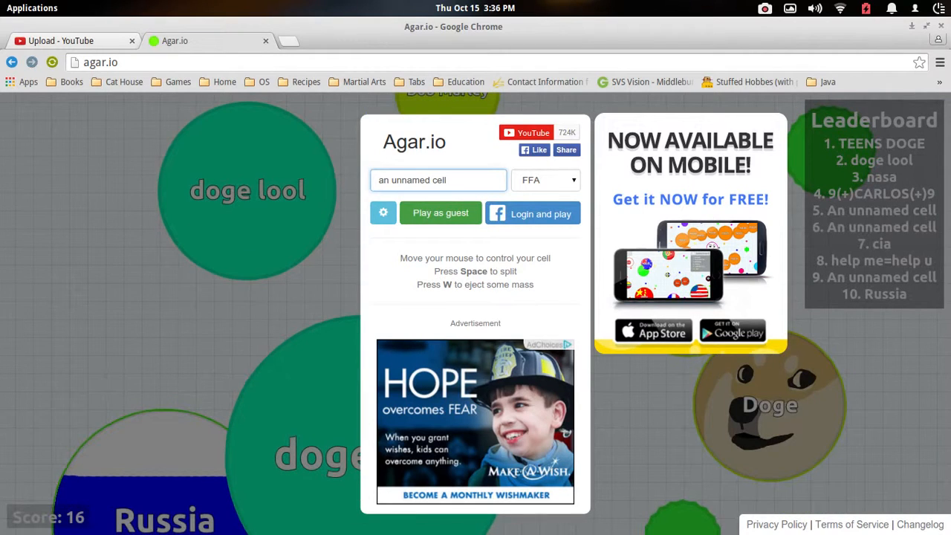
pyautogui.click(440, 213)
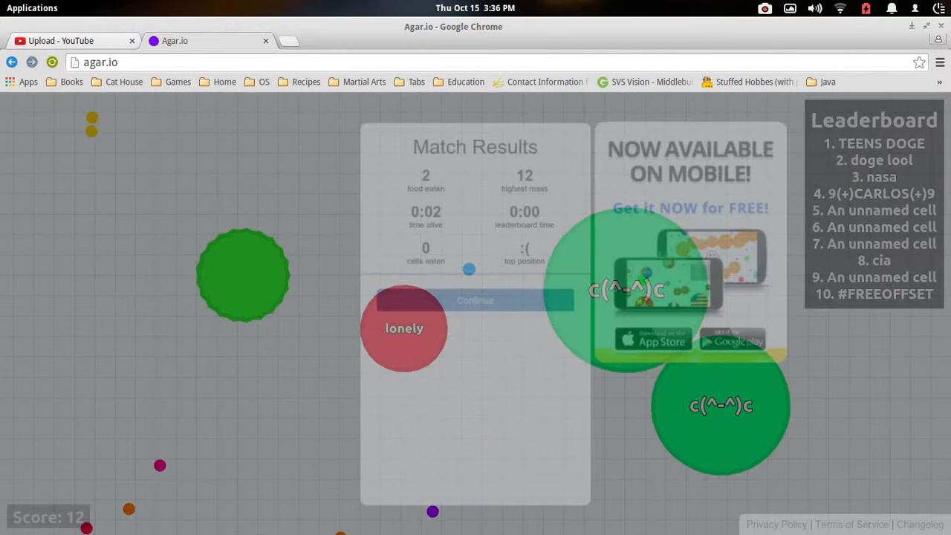
pyautogui.click(475, 300)
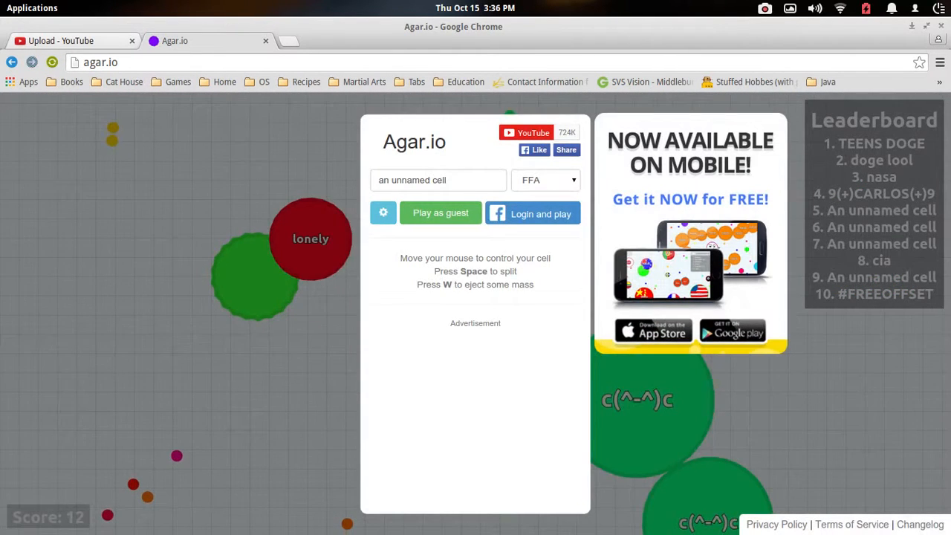
# - Replay brief rounds under the same nickname, dismissing each match result
pyautogui.click(440, 213)
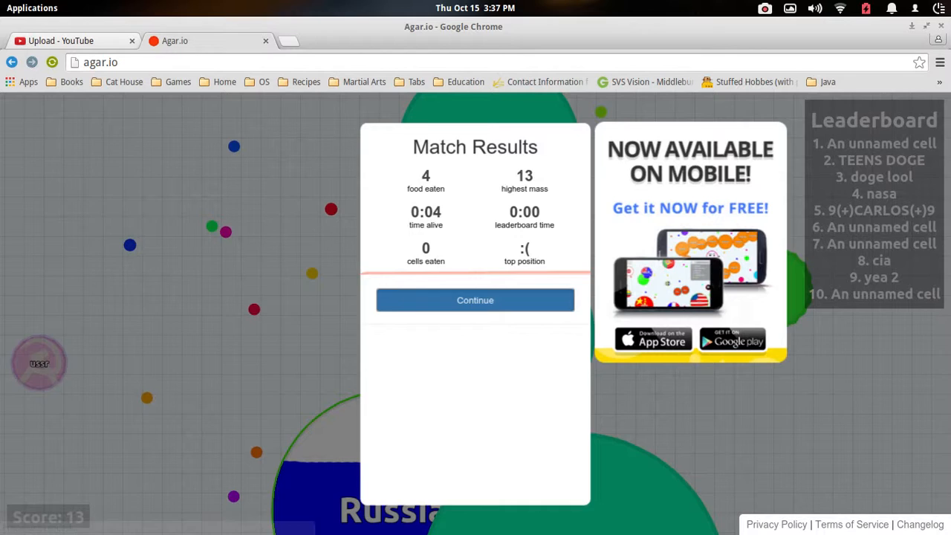
pyautogui.click(475, 301)
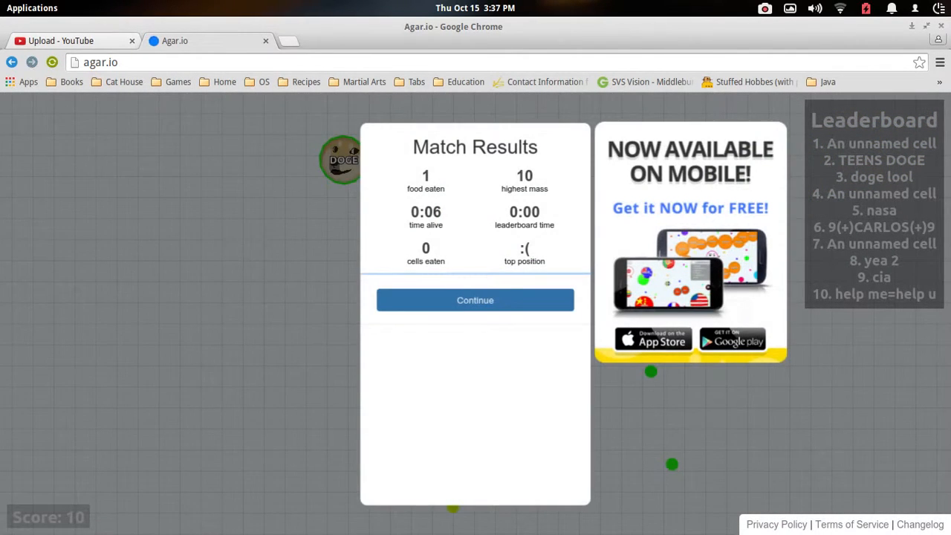
pyautogui.click(475, 299)
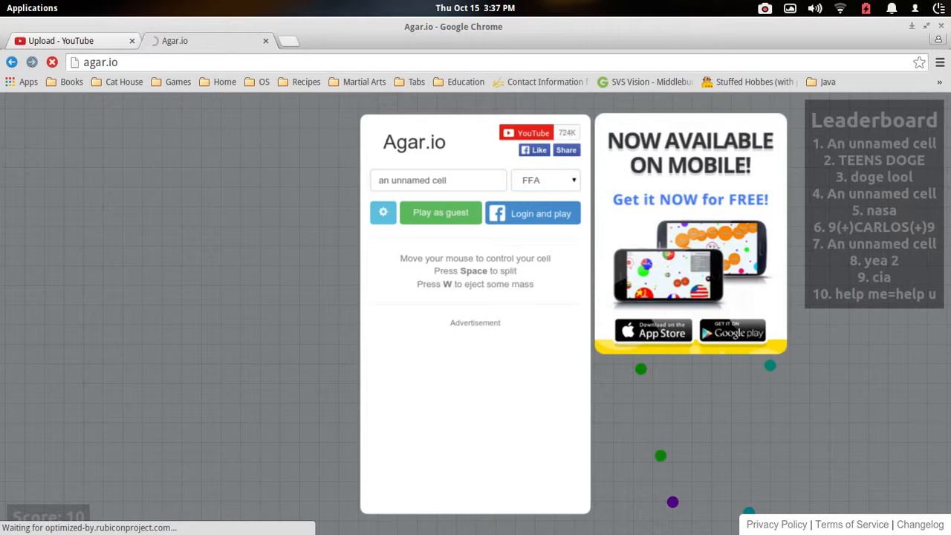
pyautogui.click(438, 179)
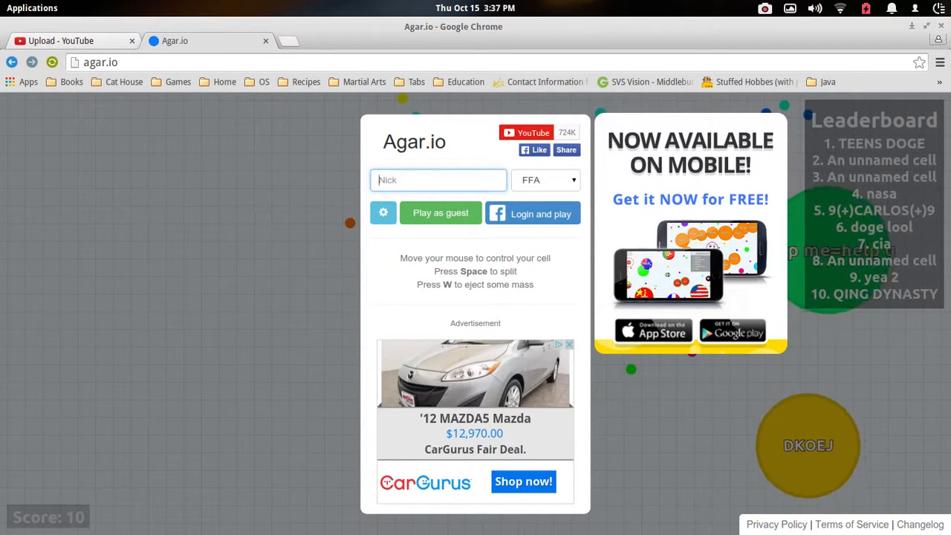
# - Play two rounds as 'apple' and dismiss the final results (0:21, mass 20)
pyautogui.write('appl')
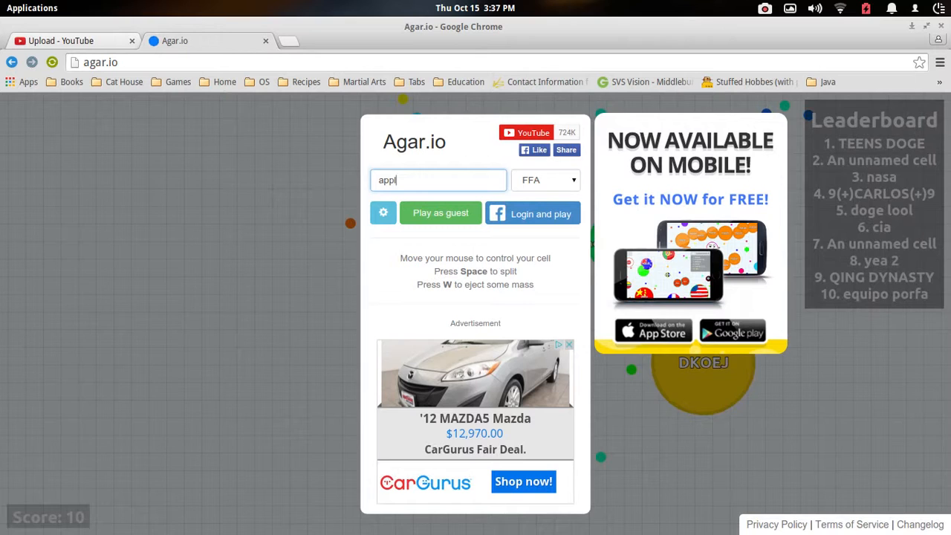
pyautogui.click(440, 213)
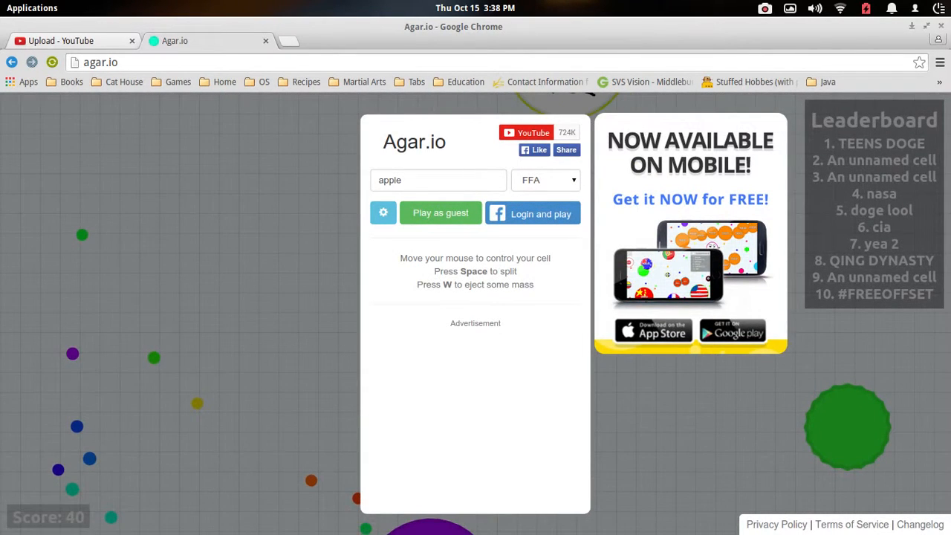
pyautogui.click(439, 212)
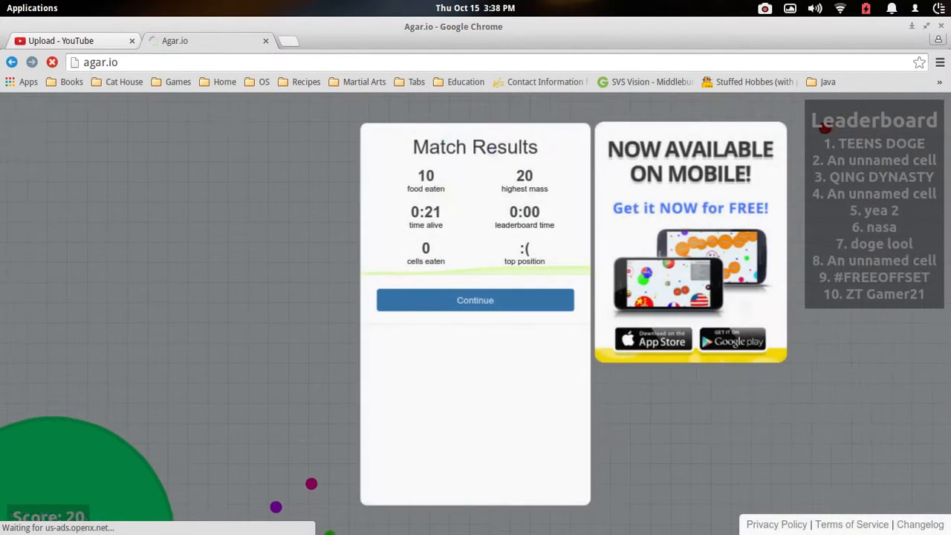
pyautogui.click(474, 300)
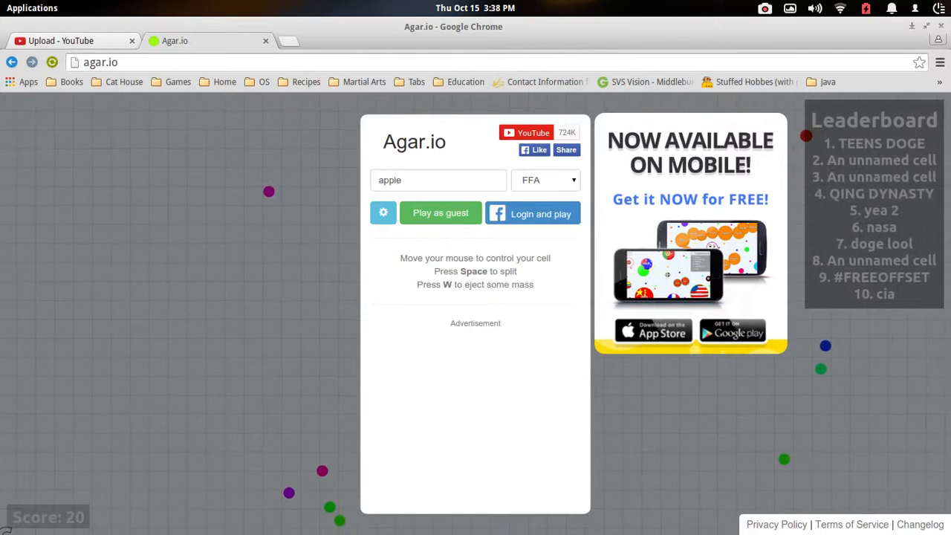
# - Play a round as DuckLife (7 food, mass 16, 0:09 alive), then dismiss the results
pyautogui.click(438, 180)
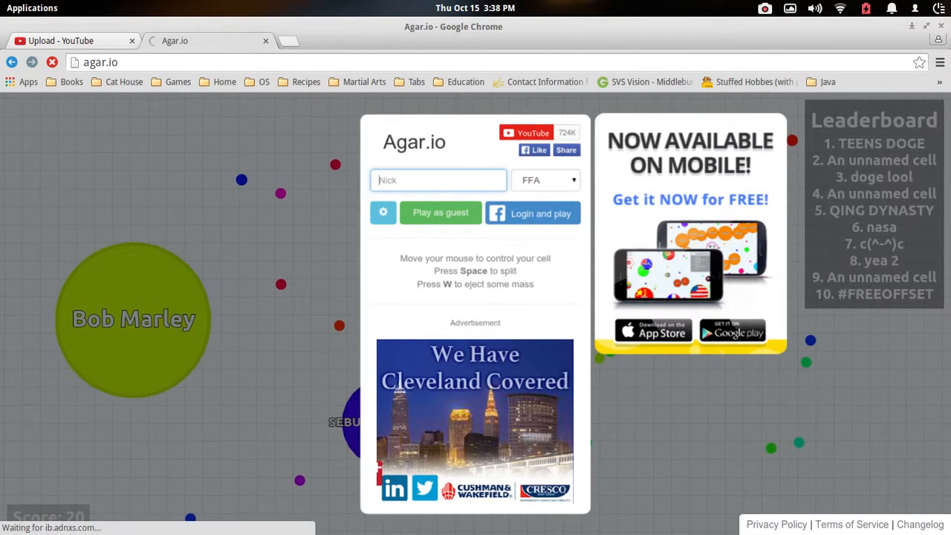
pyautogui.write('DuckLife')
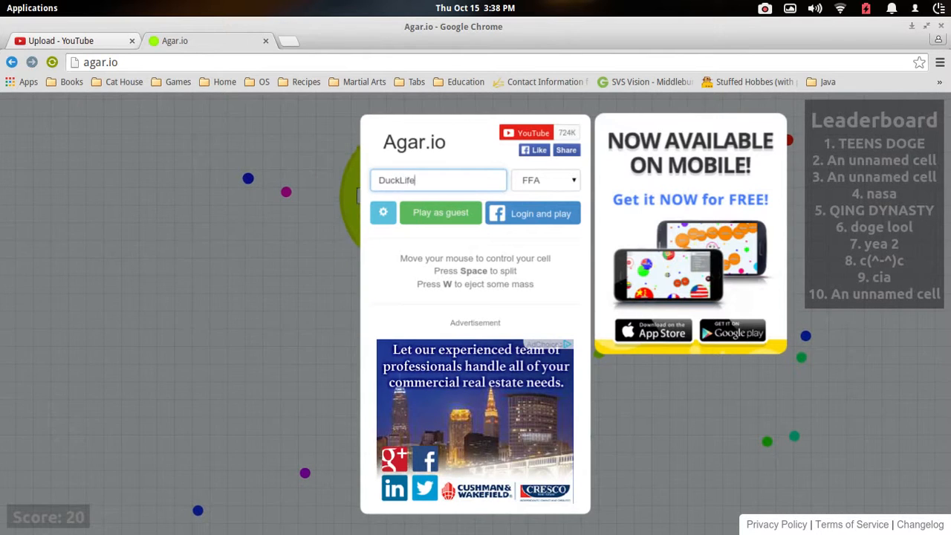
pyautogui.click(440, 212)
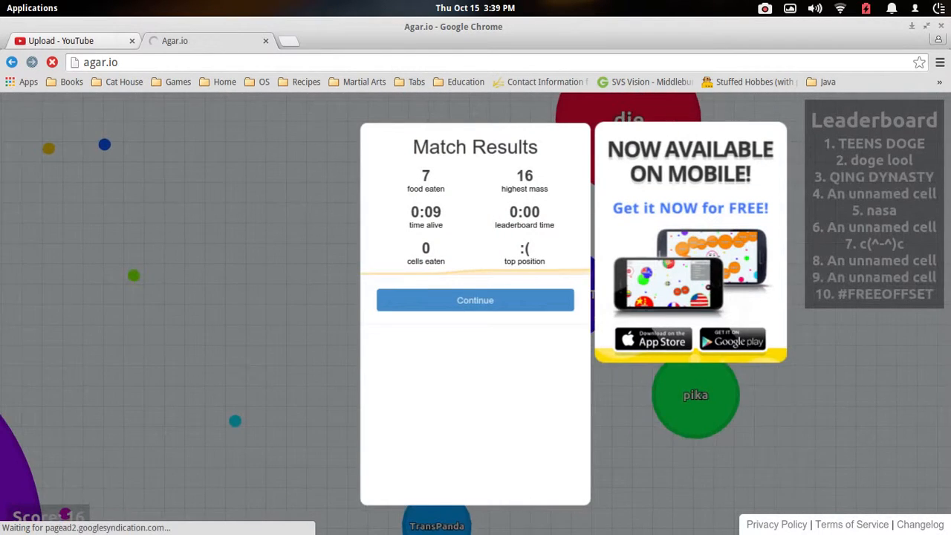
pyautogui.click(474, 300)
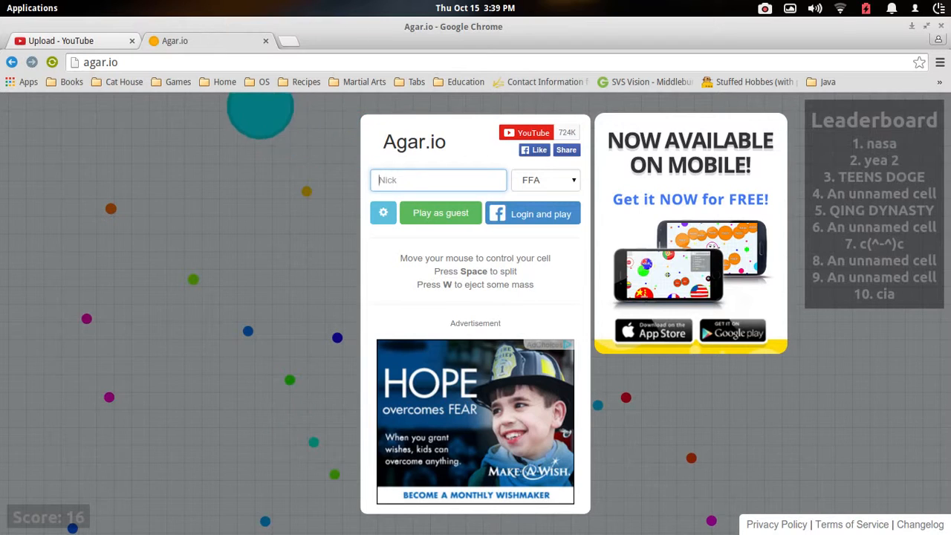
# - Start a new round under the nickname PLZZZZZZZZZZZZZ as a guest
pyautogui.write('PL')
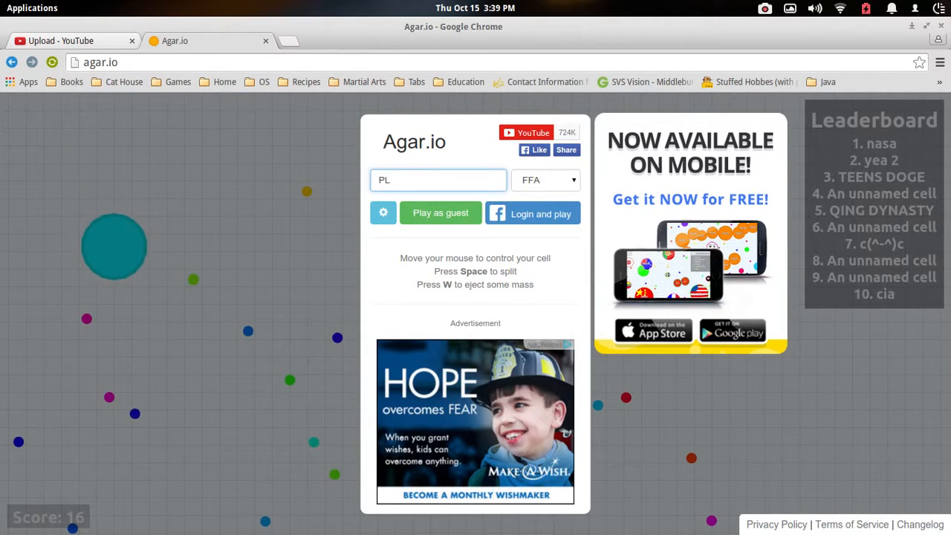
pyautogui.write('ZZZZZZZZZZZZ')
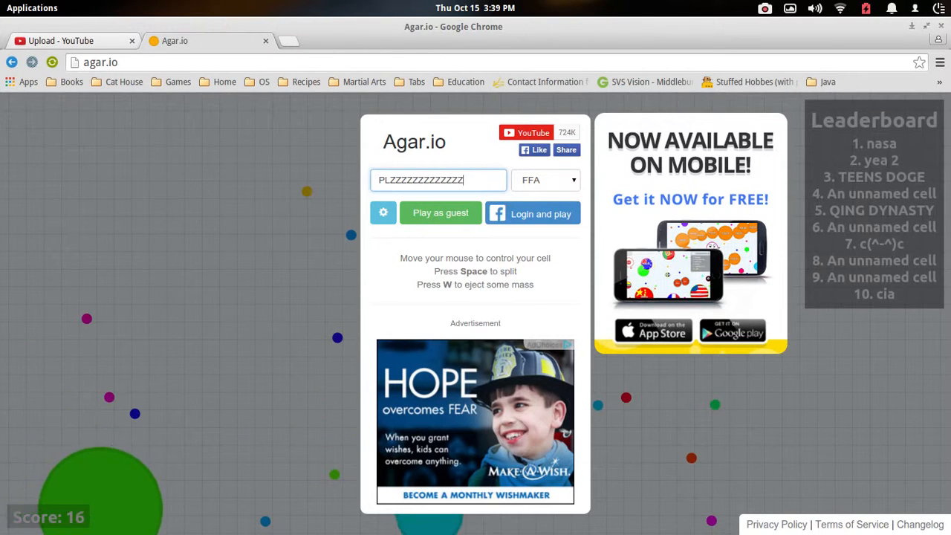
pyautogui.click(440, 213)
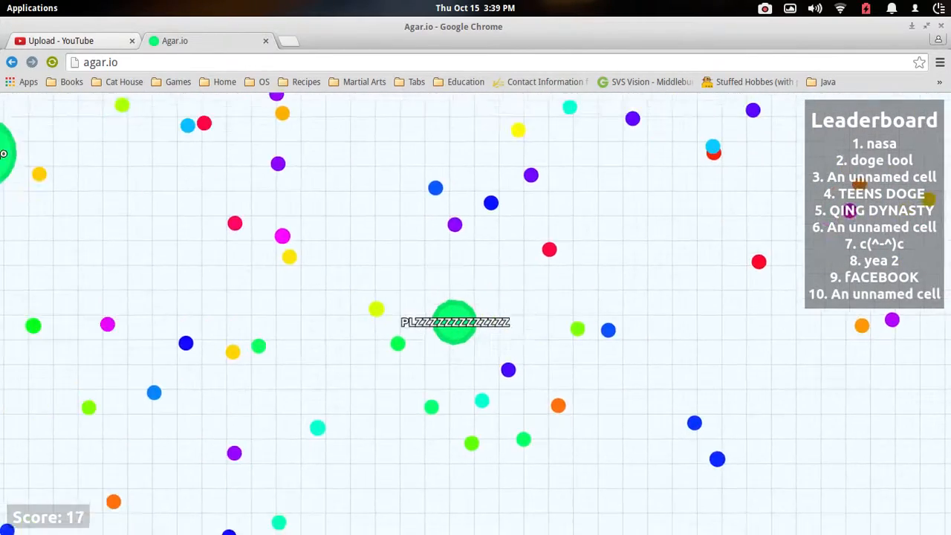
pyautogui.moveTo(476, 307)
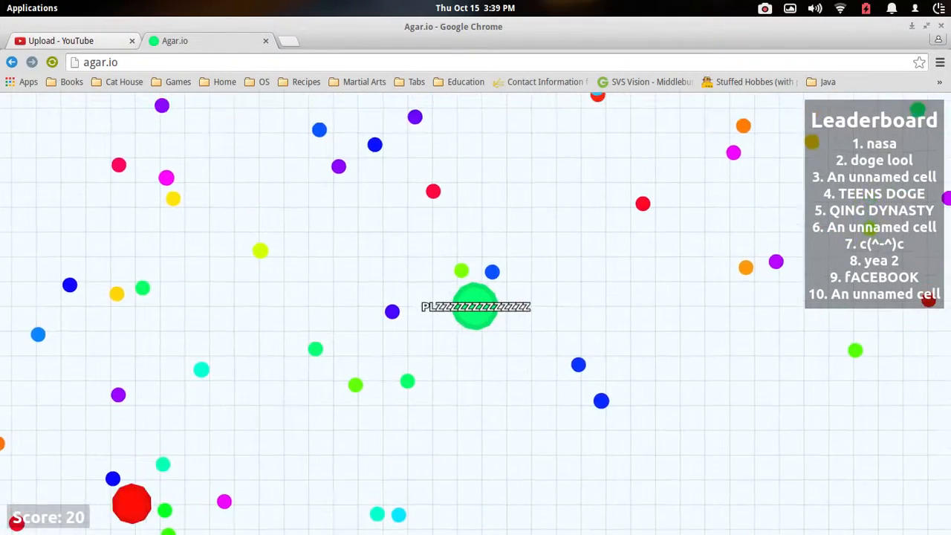